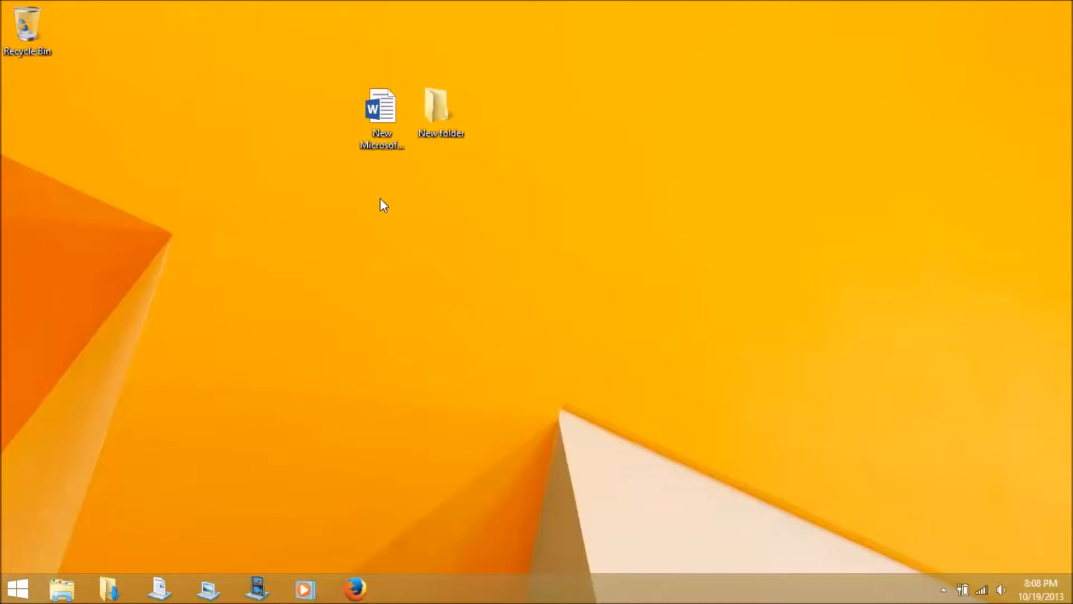
pyautogui.moveTo(265, 164)
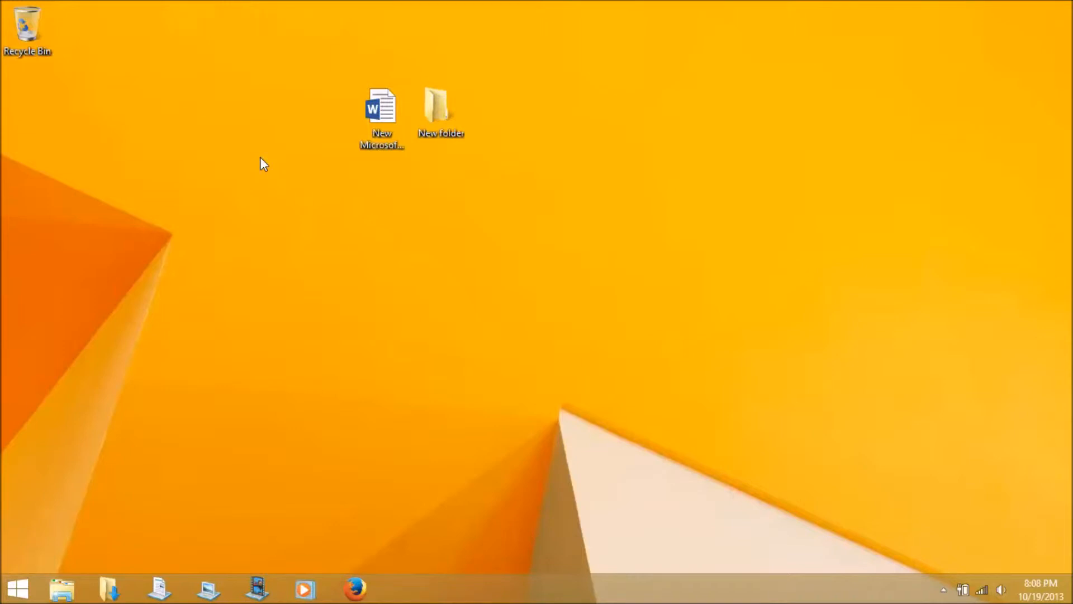
pyautogui.moveTo(436, 86)
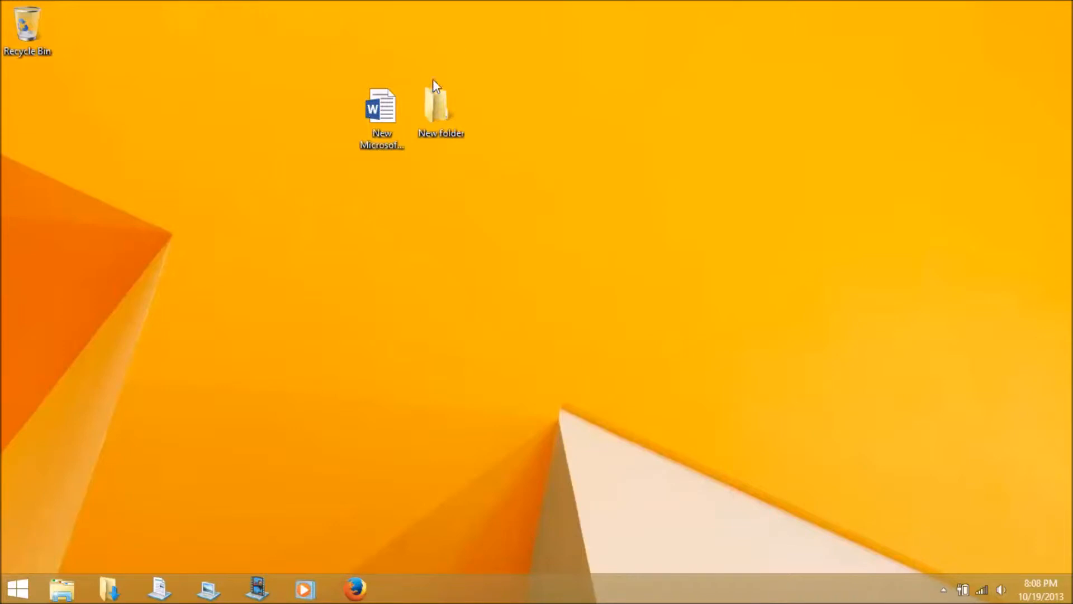
pyautogui.click(382, 109)
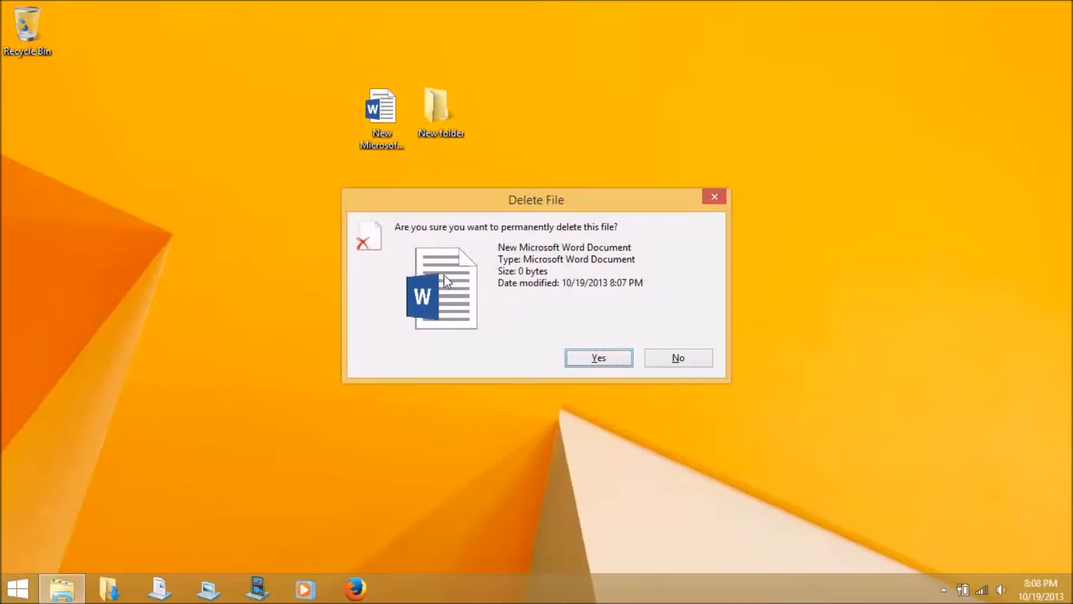
pyautogui.moveTo(479, 284)
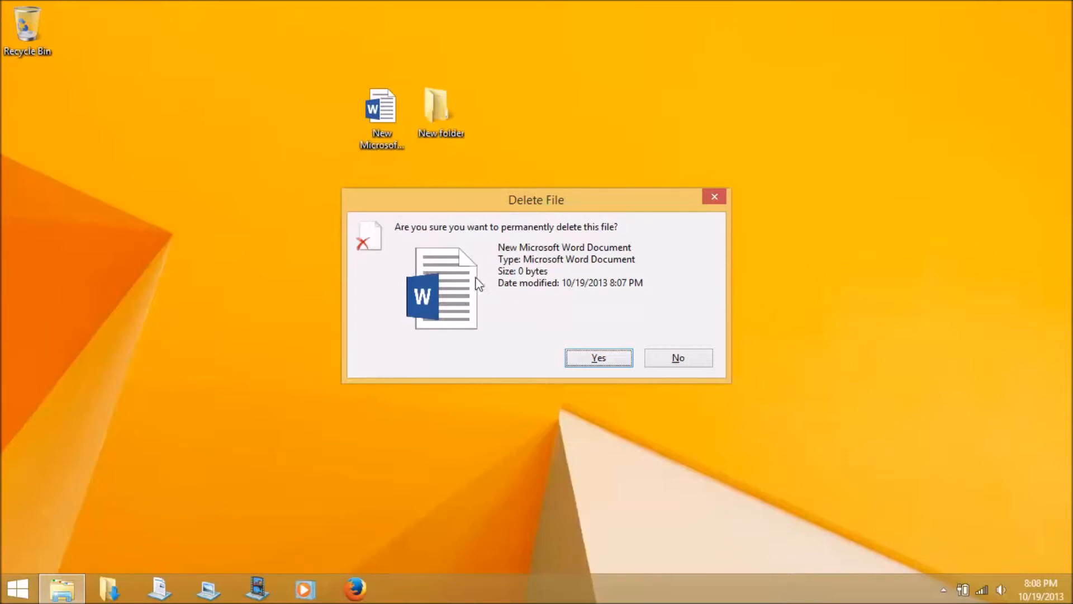
pyautogui.moveTo(411, 291)
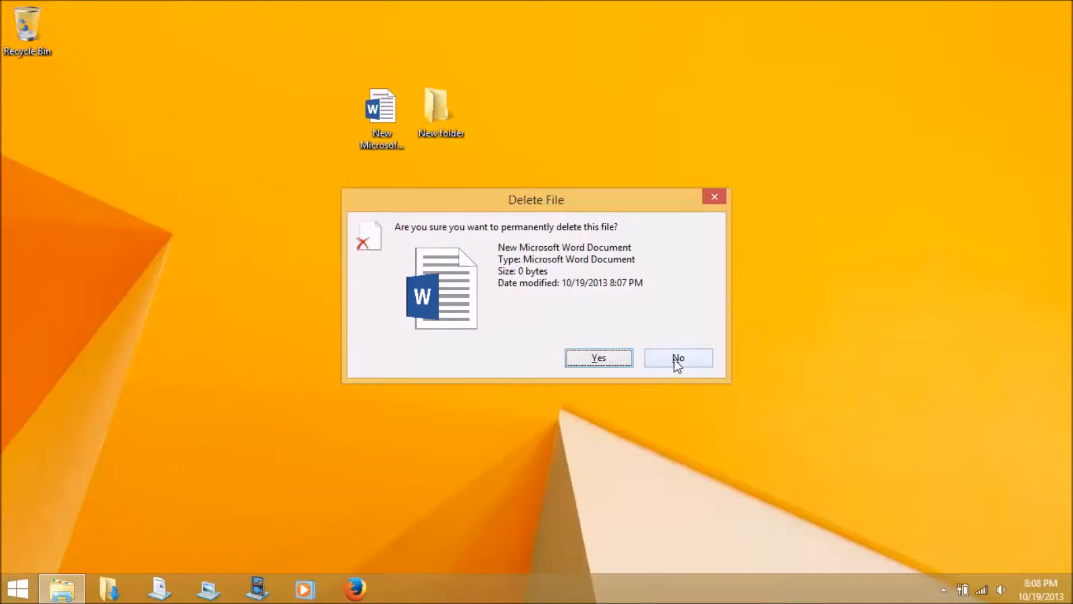
pyautogui.click(677, 357)
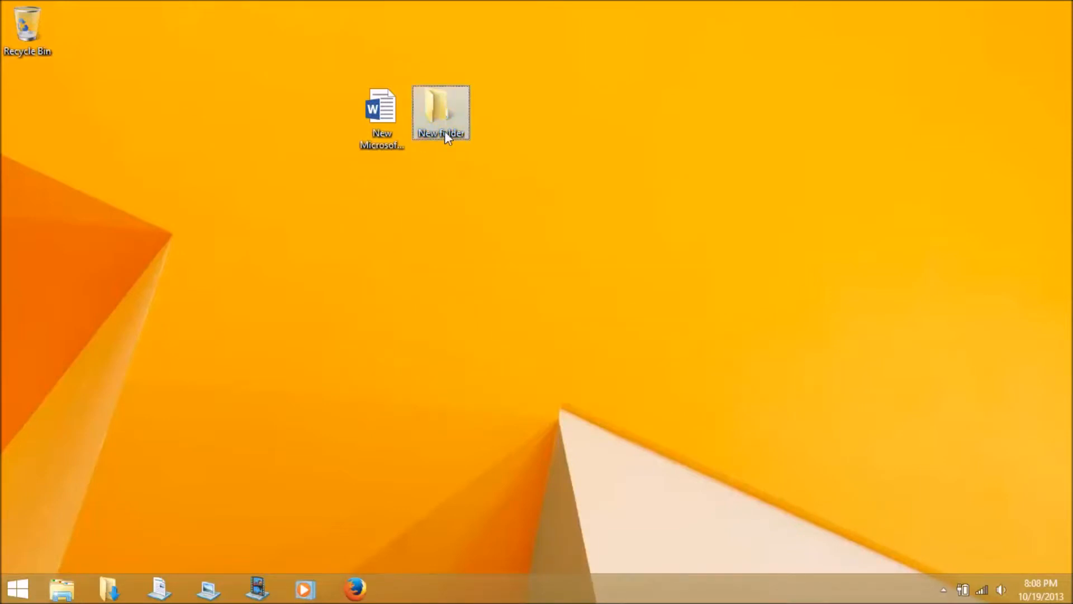